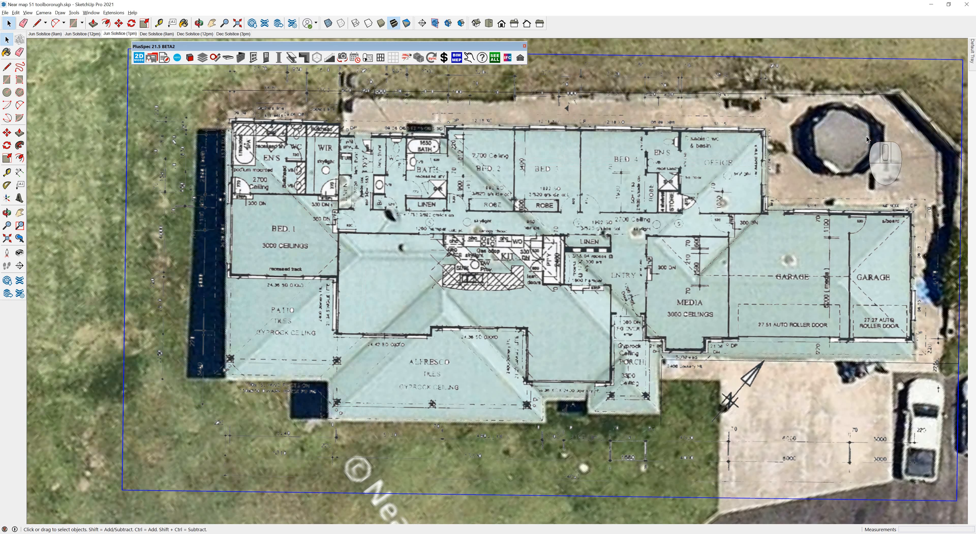
- Zoom out to show the Location Terrain group as contoured aerial terrain in perspective
scroll(down, 3)
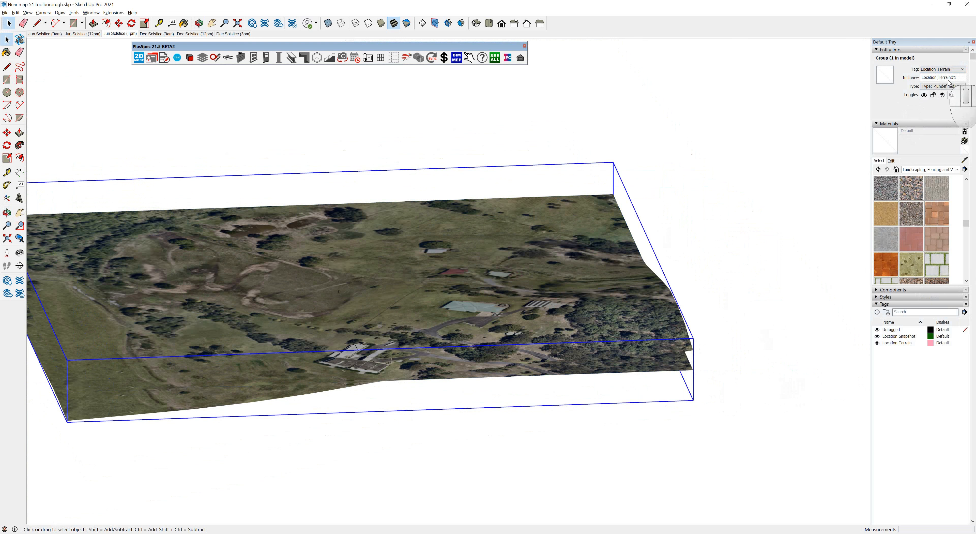
- Switch to the 'Near map Both existing and new roof option' model showing the scanned floor plan
click(877, 343)
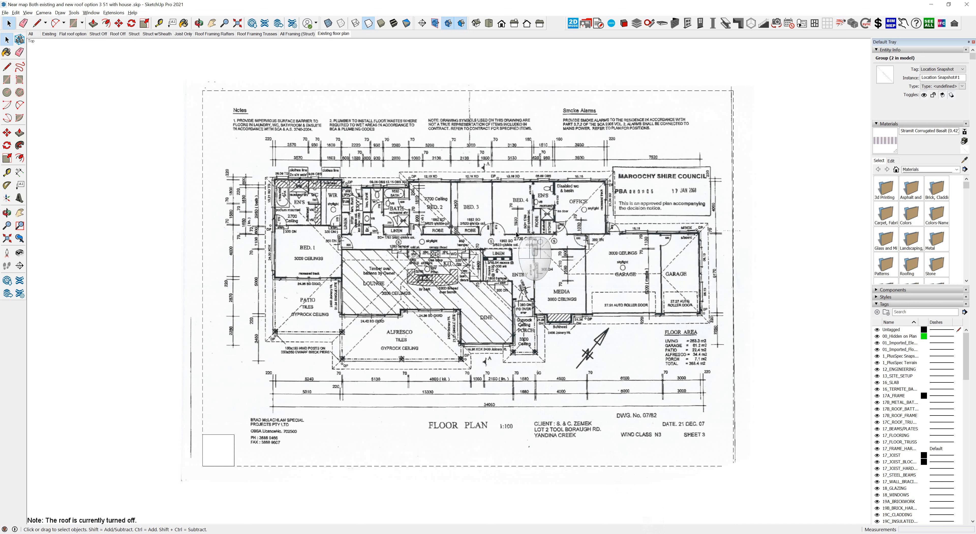
mouse_move(240, 517)
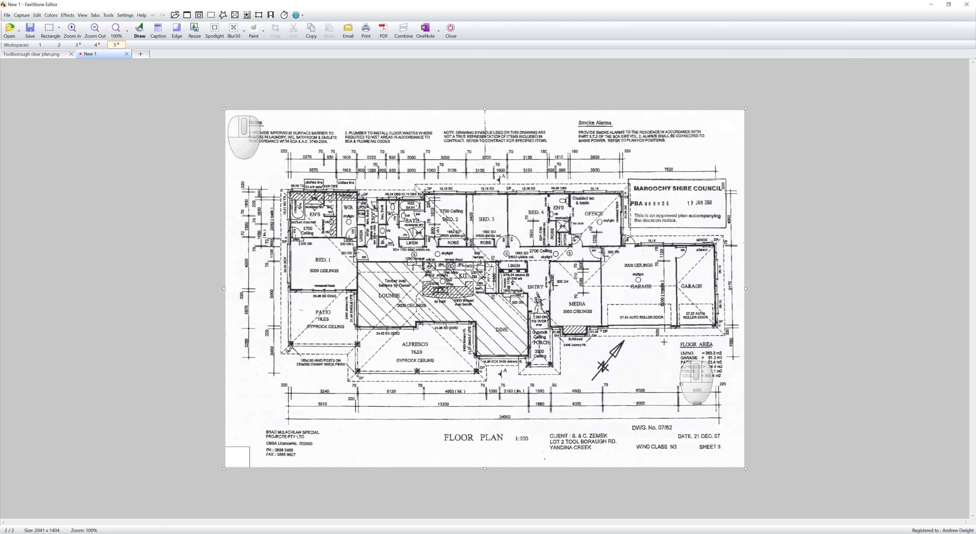
mouse_move(496, 484)
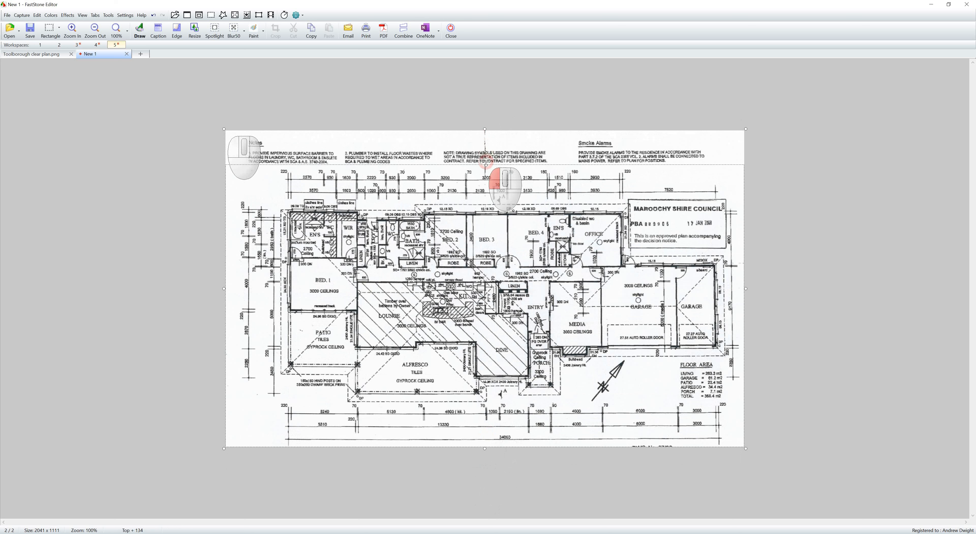
- Crop the pasted plan in FastStone Editor down to the drawing and dimensions only
scroll(up, 3)
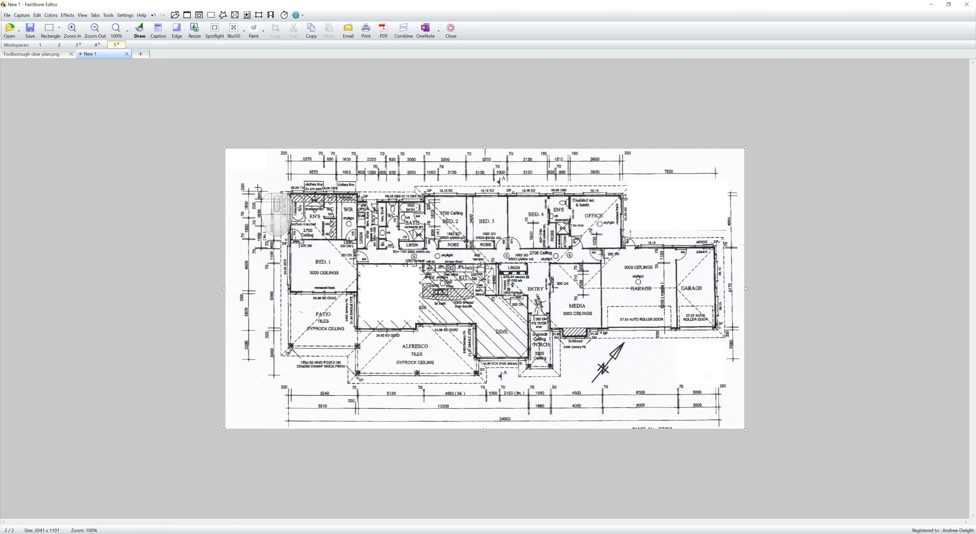
- Make the plan's white background transparent with tolerance 114, then move to touch-up
click(37, 14)
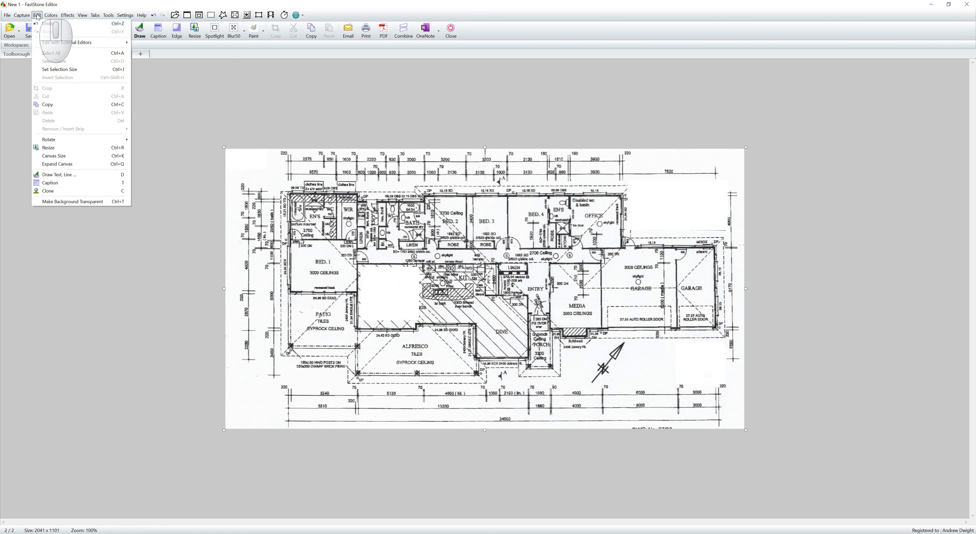
click(72, 201)
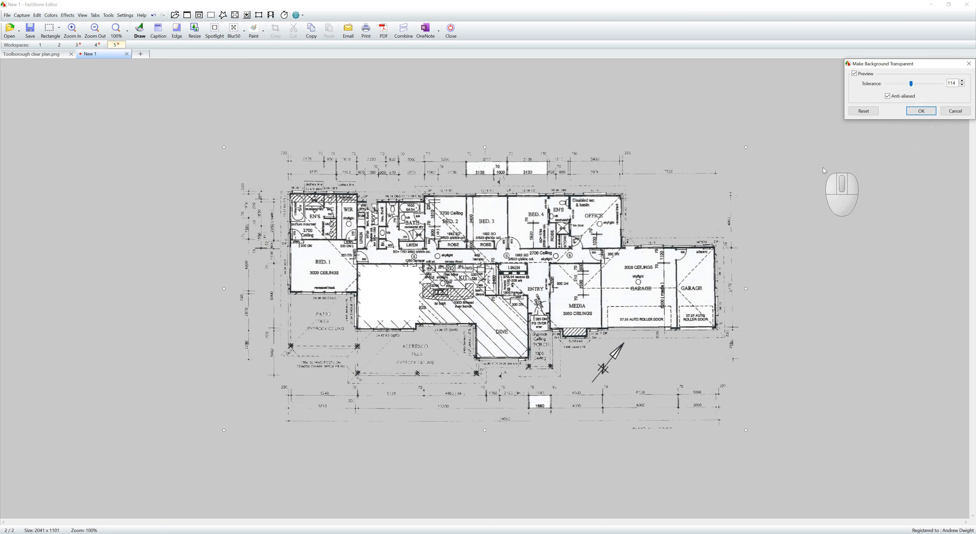
mouse_move(630, 302)
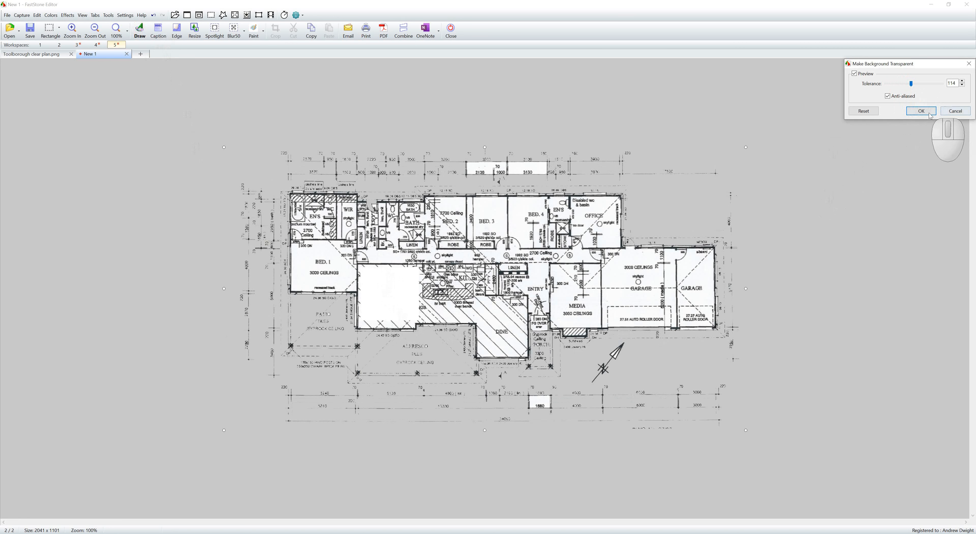
click(920, 111)
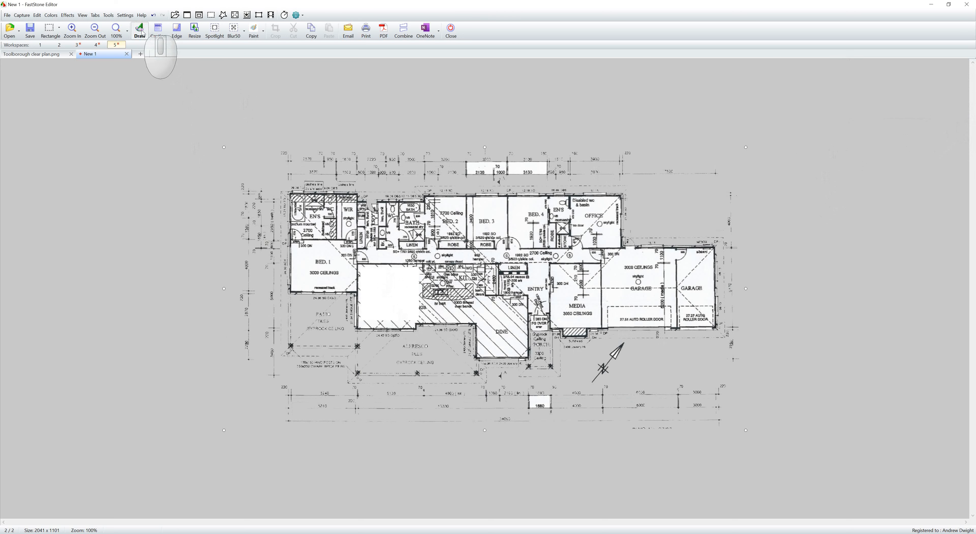
click(139, 30)
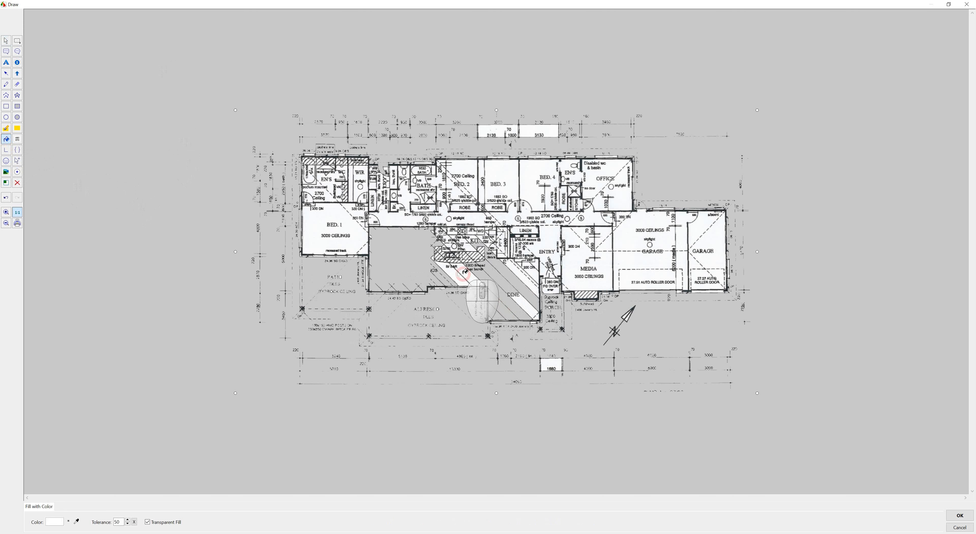
mouse_move(753, 432)
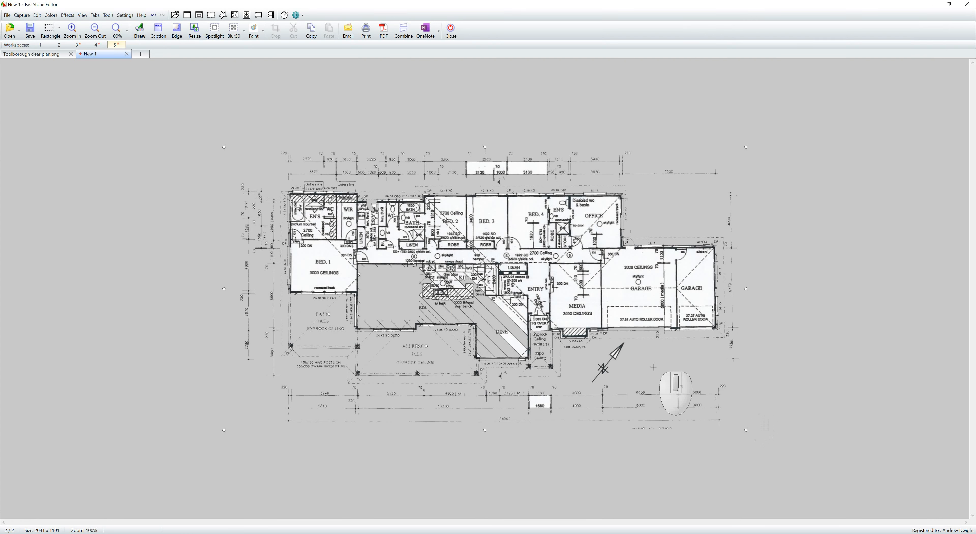
mouse_move(146, 175)
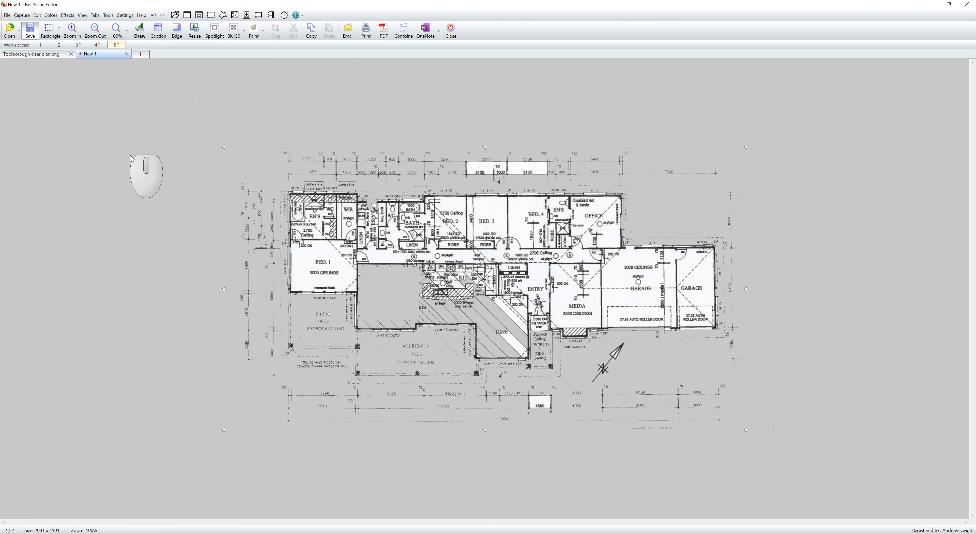
- Save the cleaned transparent plan as a PNG named 'demo file'
click(29, 29)
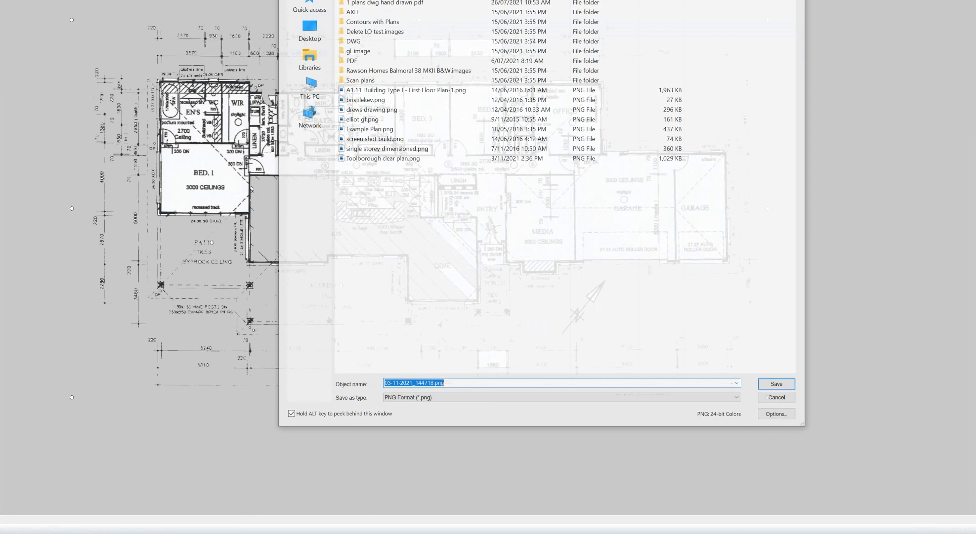
text(demo file)
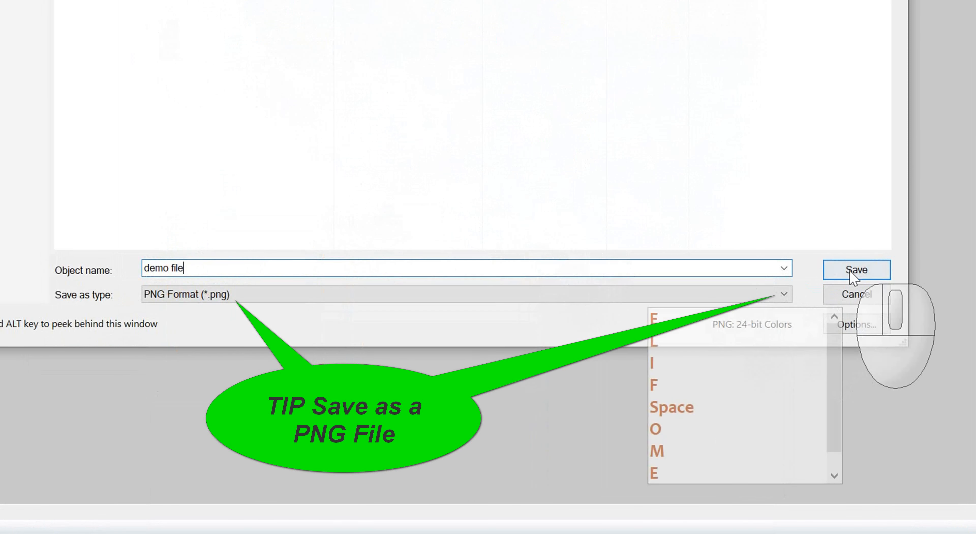
click(855, 270)
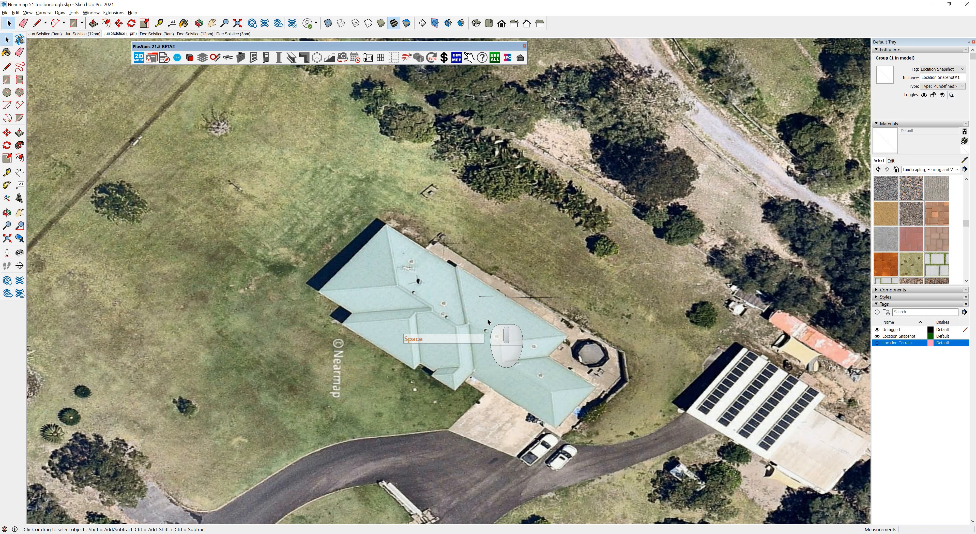
- Rotate the Location Snapshot aerial map along the roof edge so the house sits horizontal
click(7, 145)
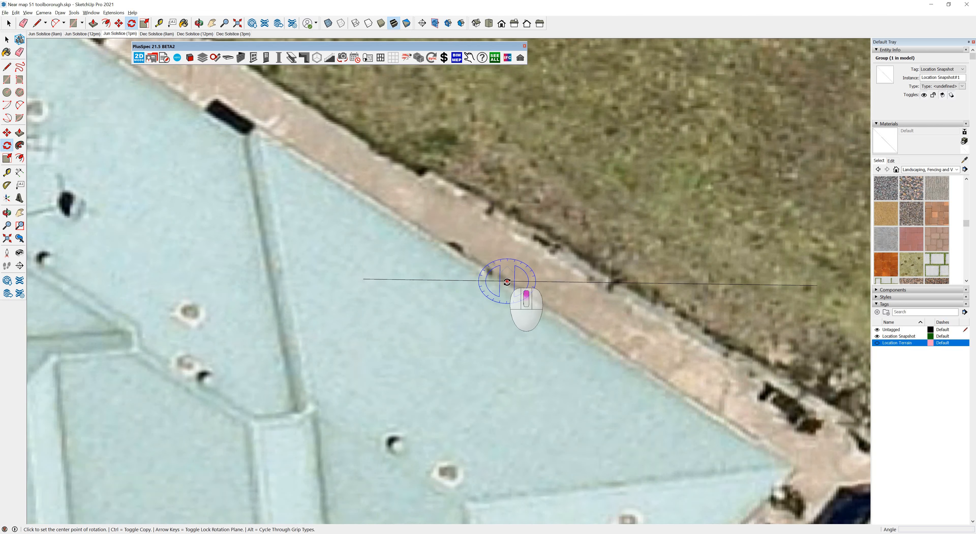
click(508, 281)
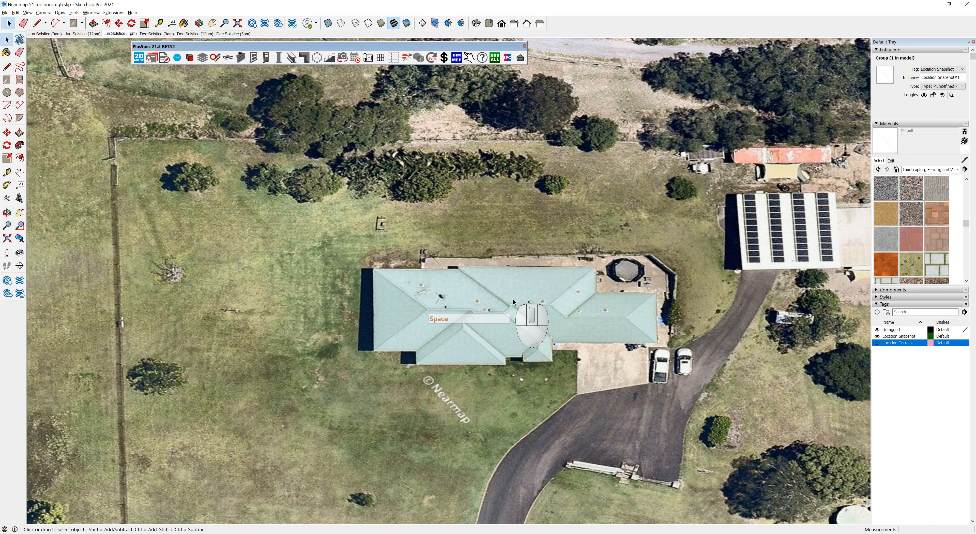
mouse_move(483, 309)
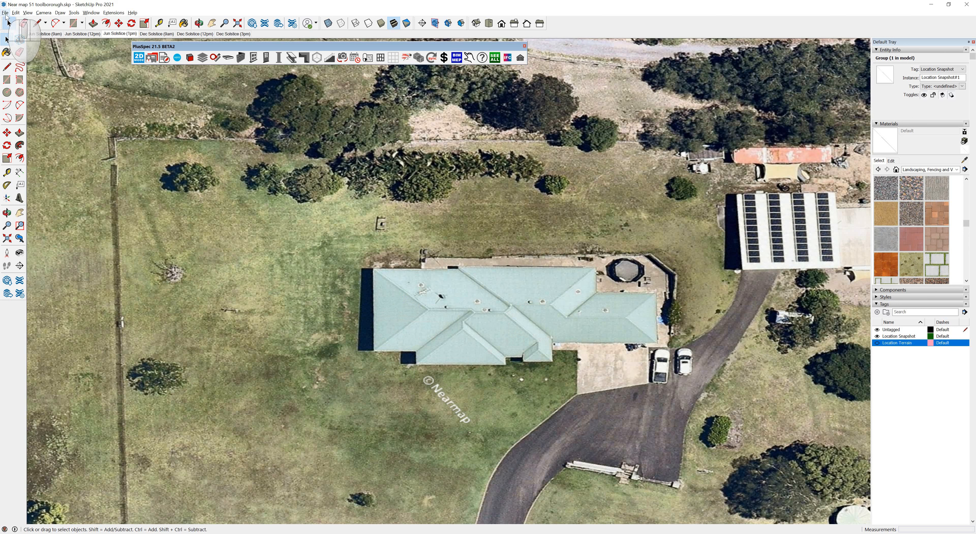
- Import demo file.png from Recent files as an image into the model
click(5, 12)
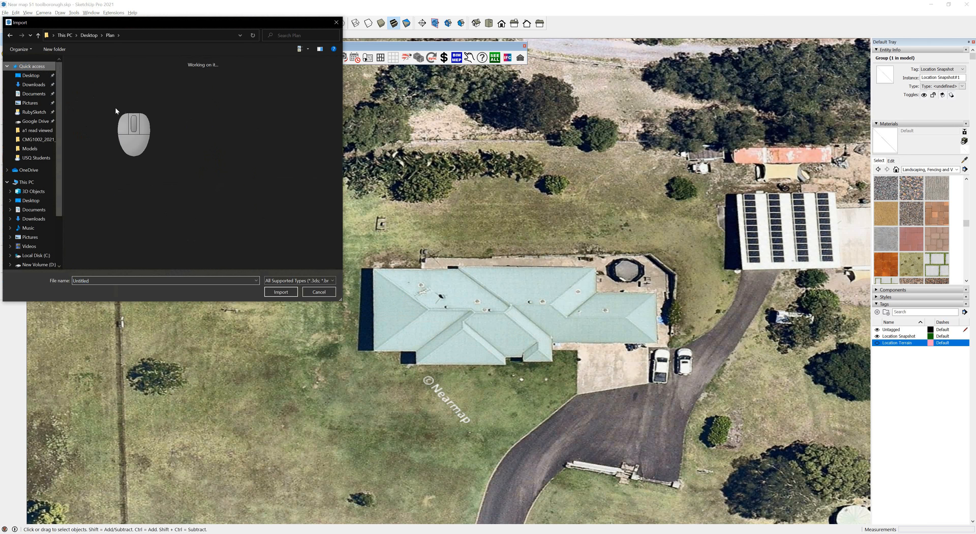
click(33, 66)
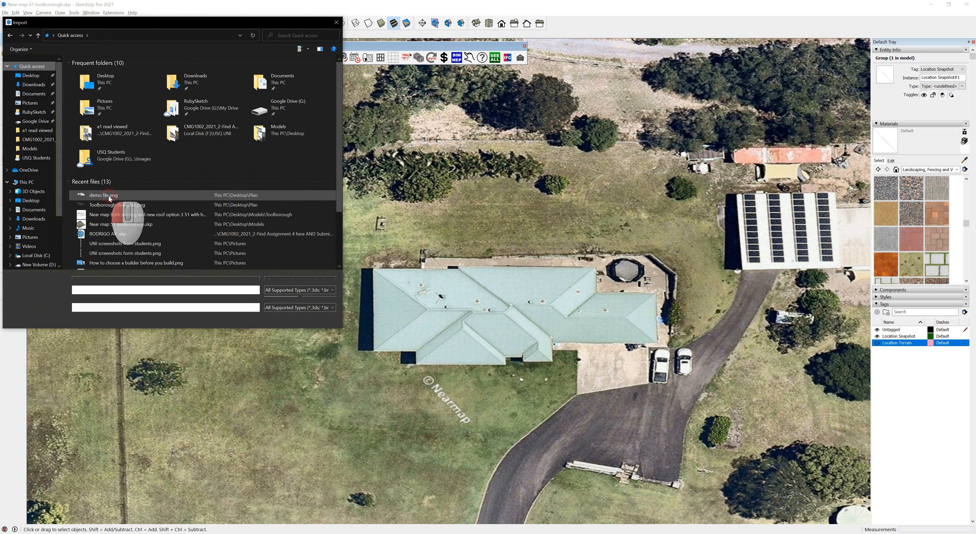
click(103, 194)
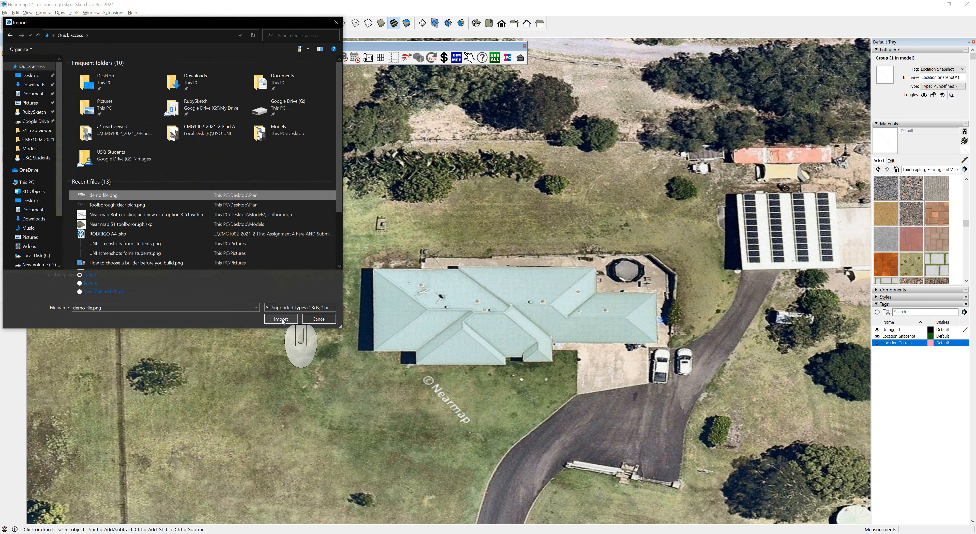
click(281, 319)
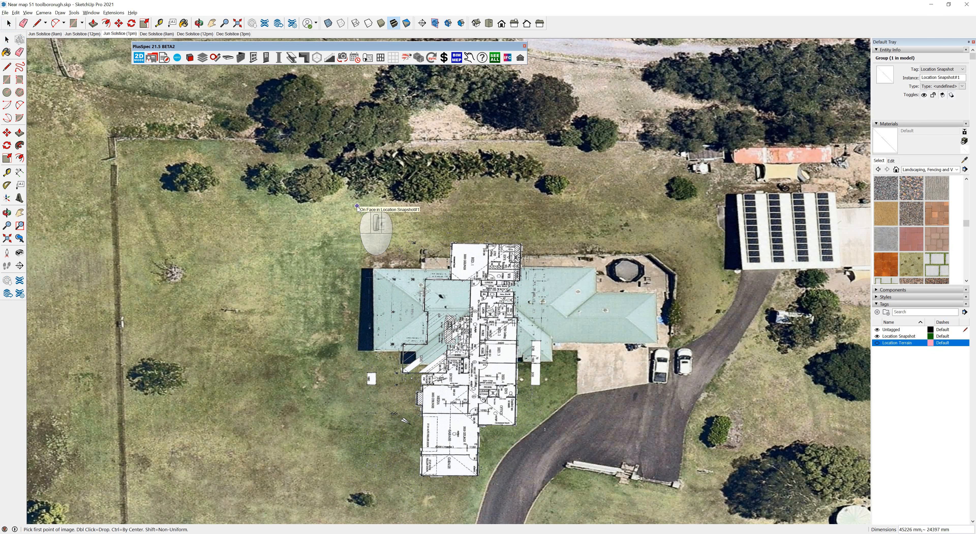
- Place the plan over the aerial map and resize it so its 3130 dimension measures 3130
click(357, 206)
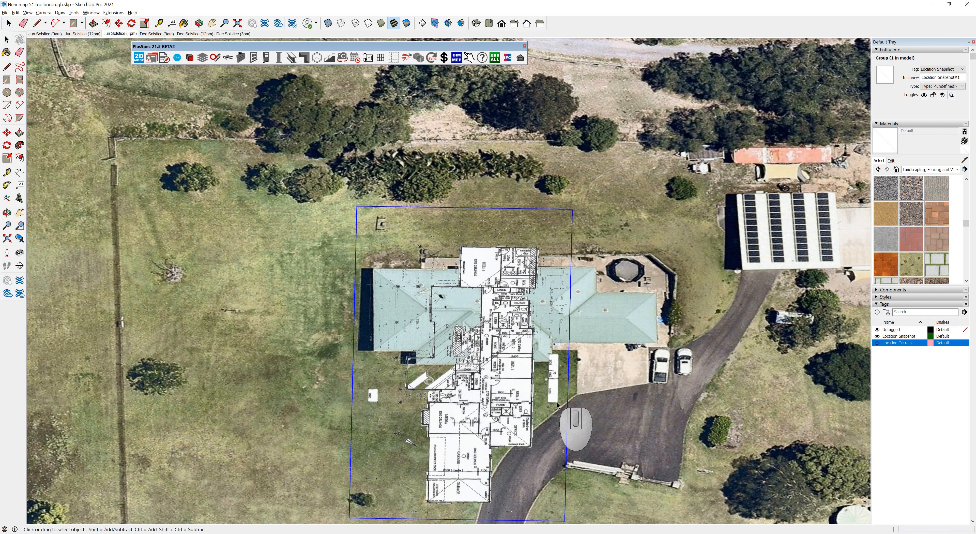
click(504, 395)
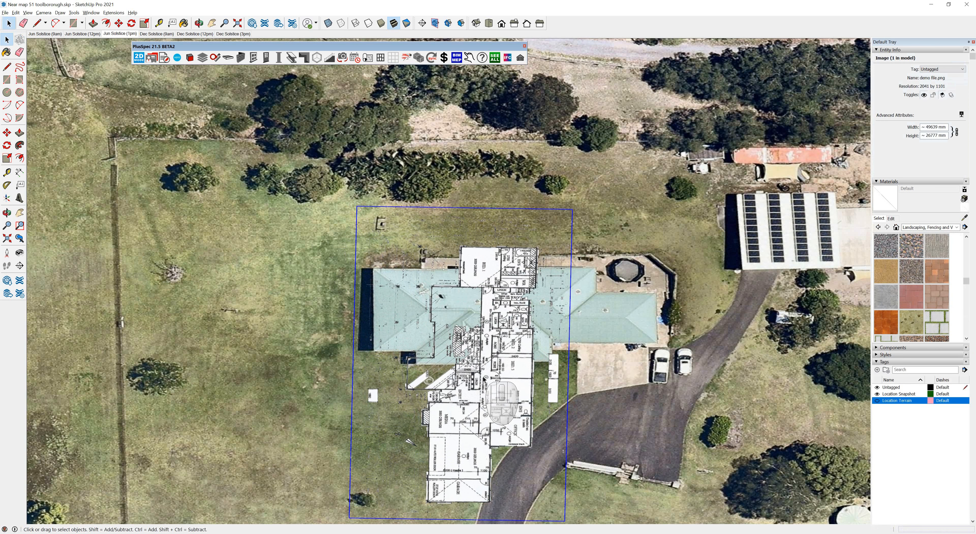
mouse_move(8, 154)
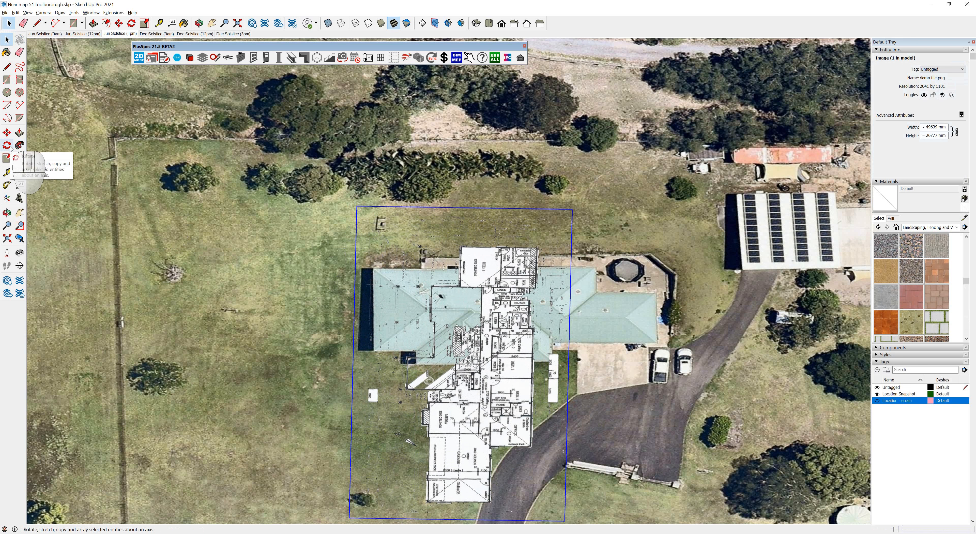
click(7, 133)
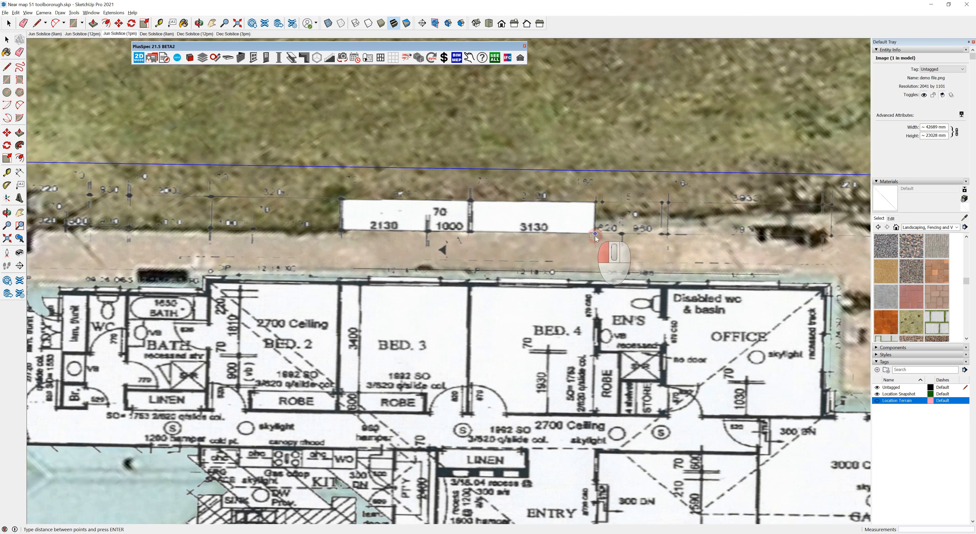
text(3130)
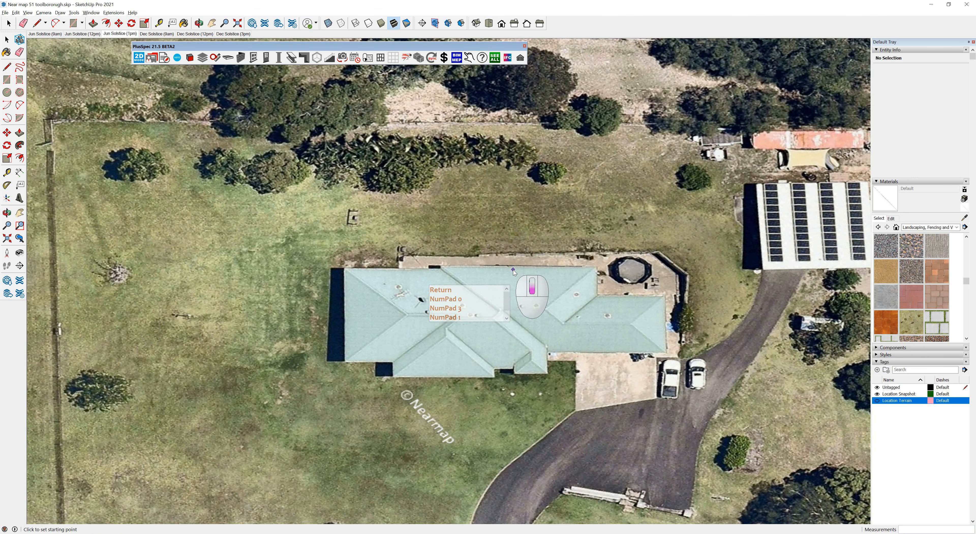
- Rotate the scaled plan horizontal and move it into alignment over the house roof
scroll(down, 3)
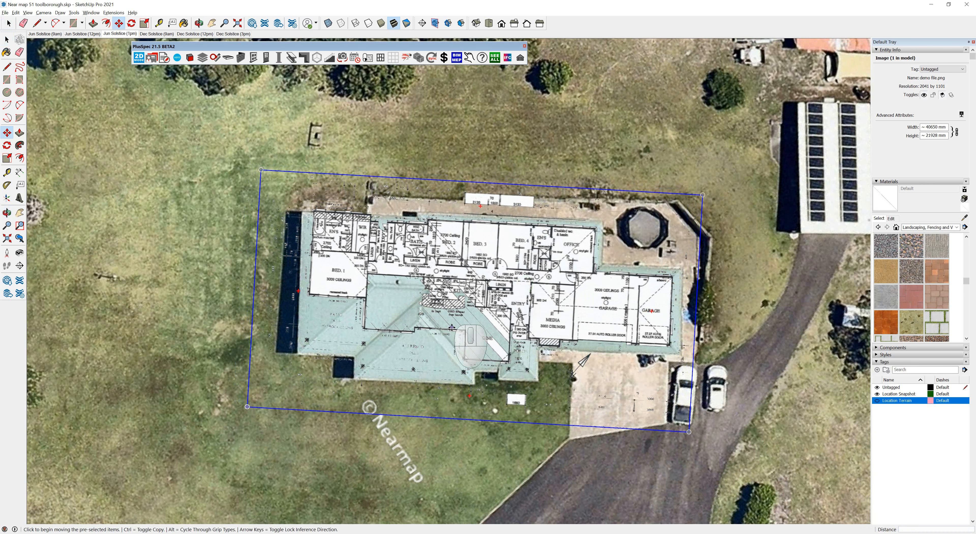
mouse_move(415, 362)
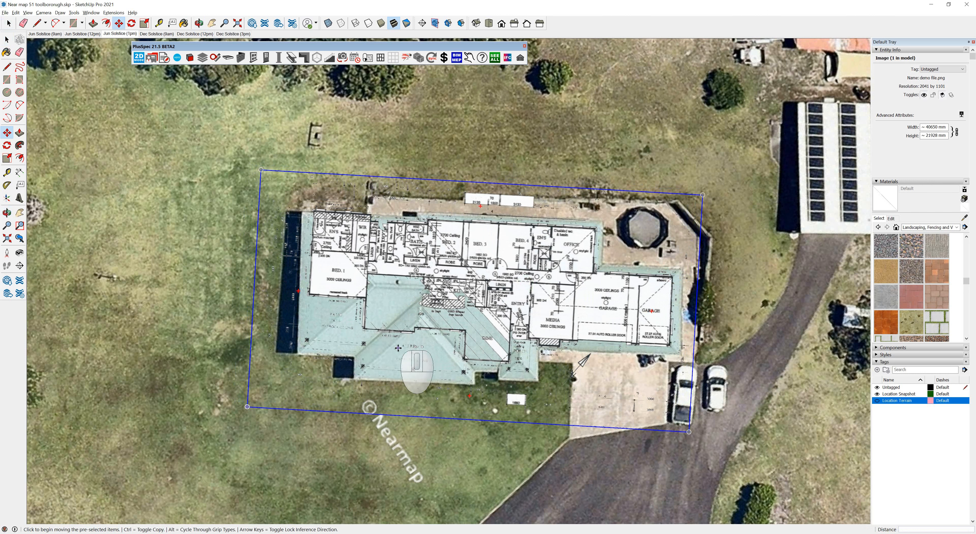
mouse_move(392, 373)
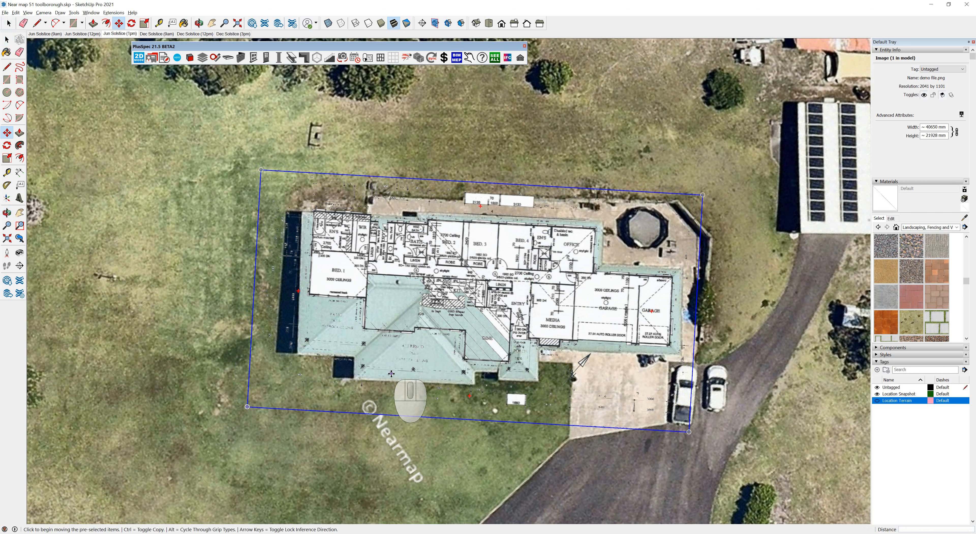